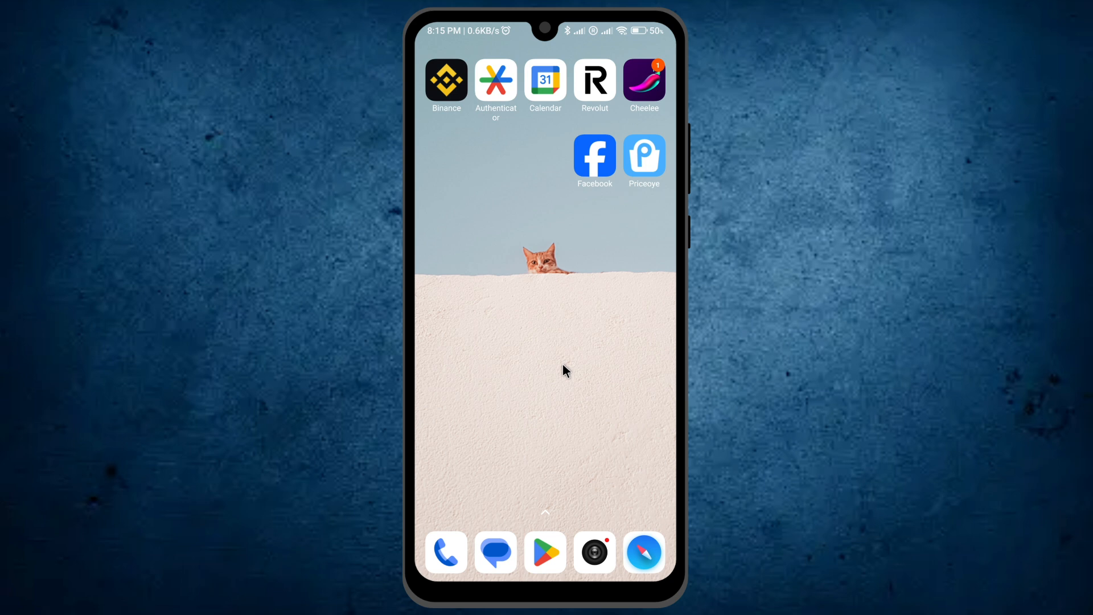
# - Launch the Binance app from the Android home screen
pyautogui.click(446, 78)
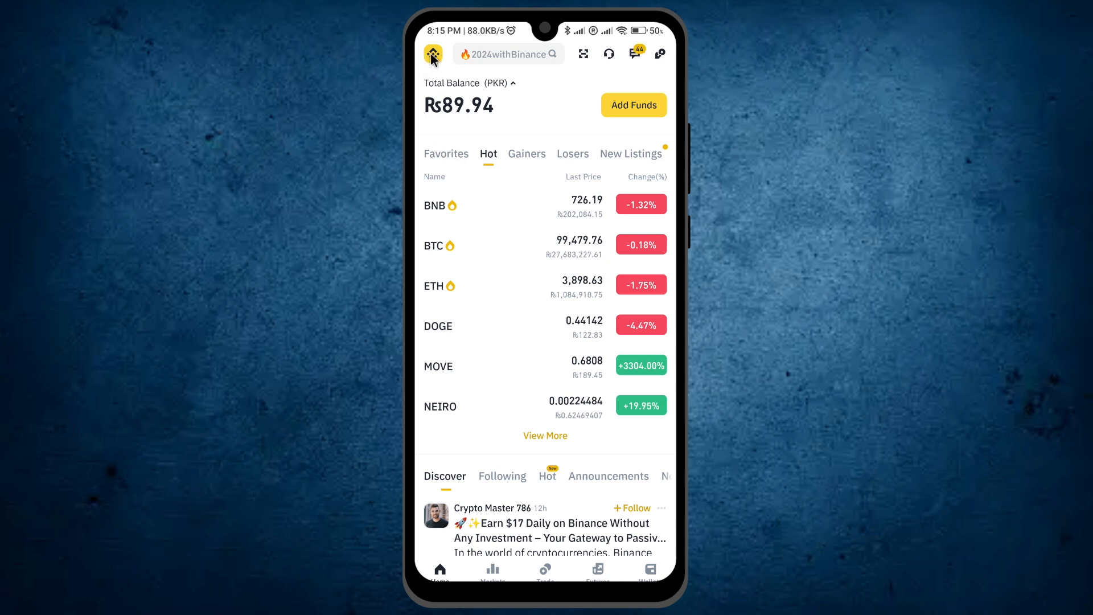
# - Reach the Buy crypto screen via profile, More Services and Buy crypto
pyautogui.click(432, 54)
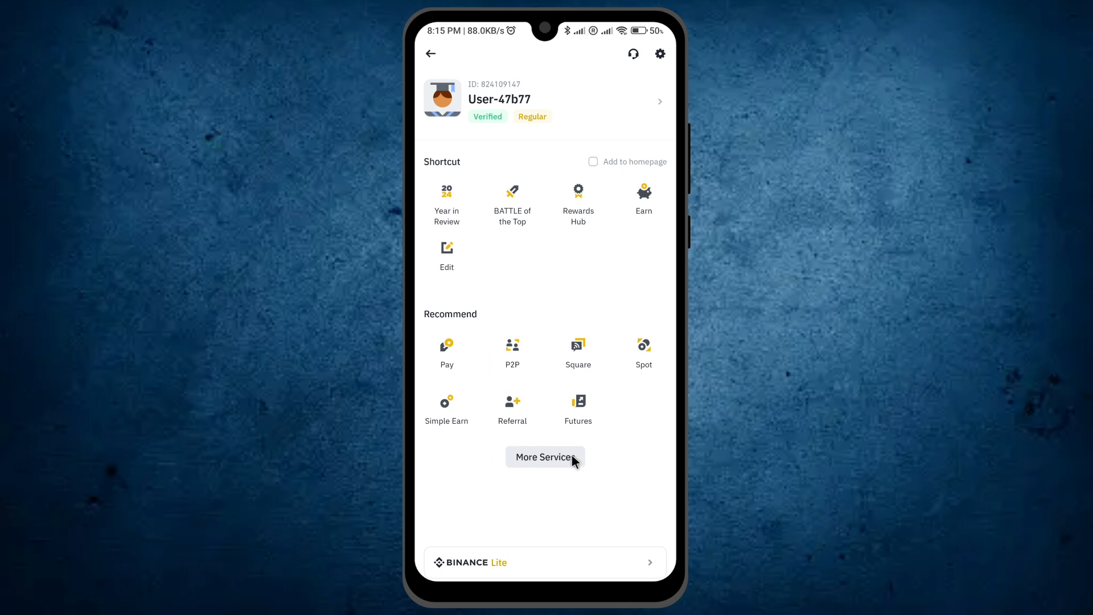
pyautogui.click(546, 457)
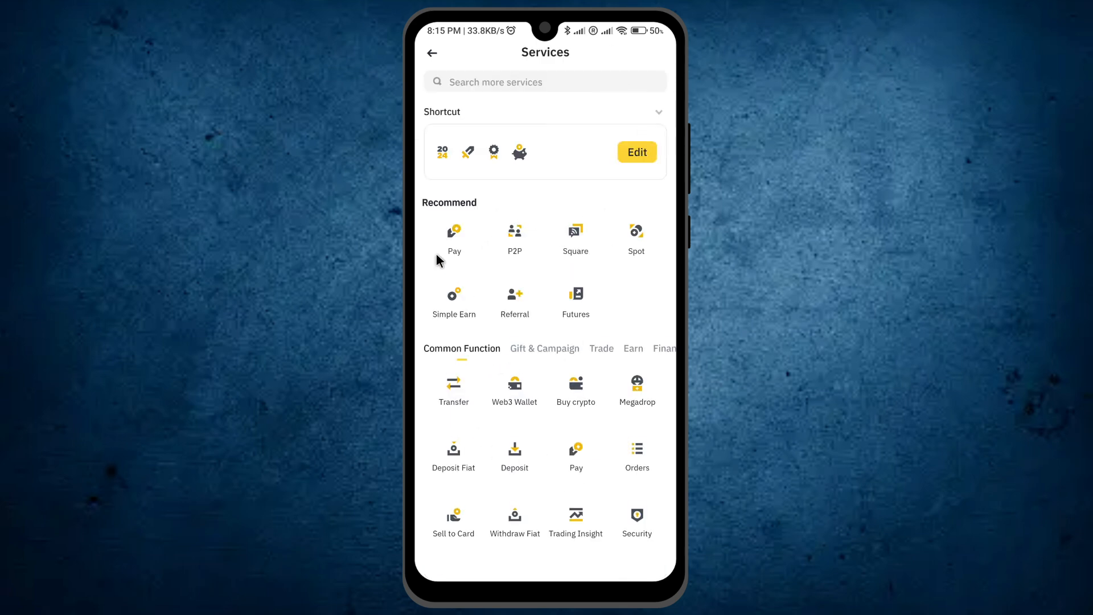
pyautogui.moveTo(506, 242)
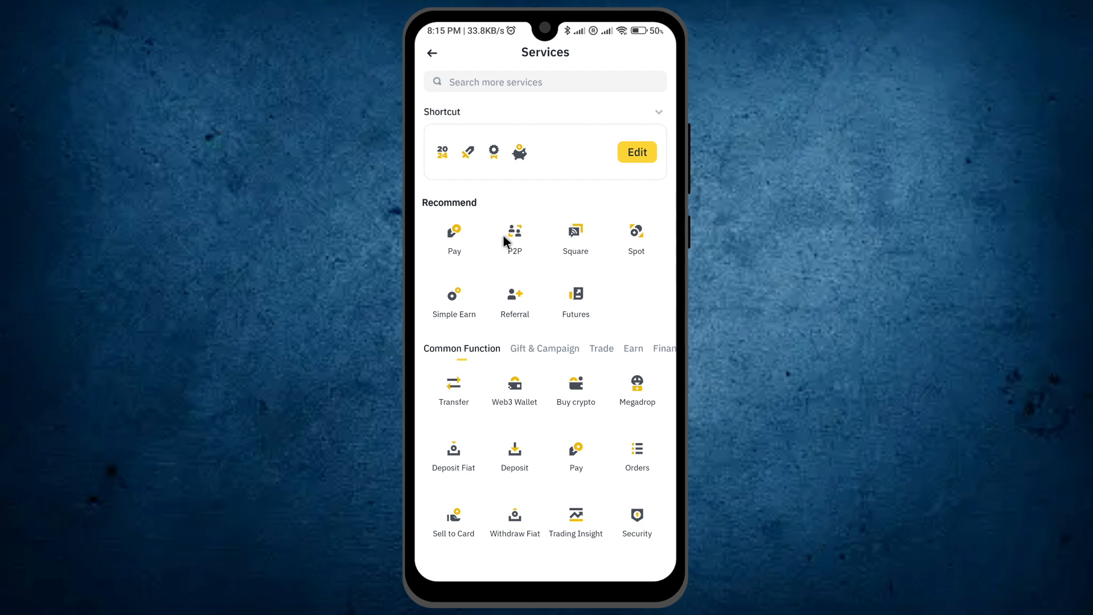
pyautogui.moveTo(589, 405)
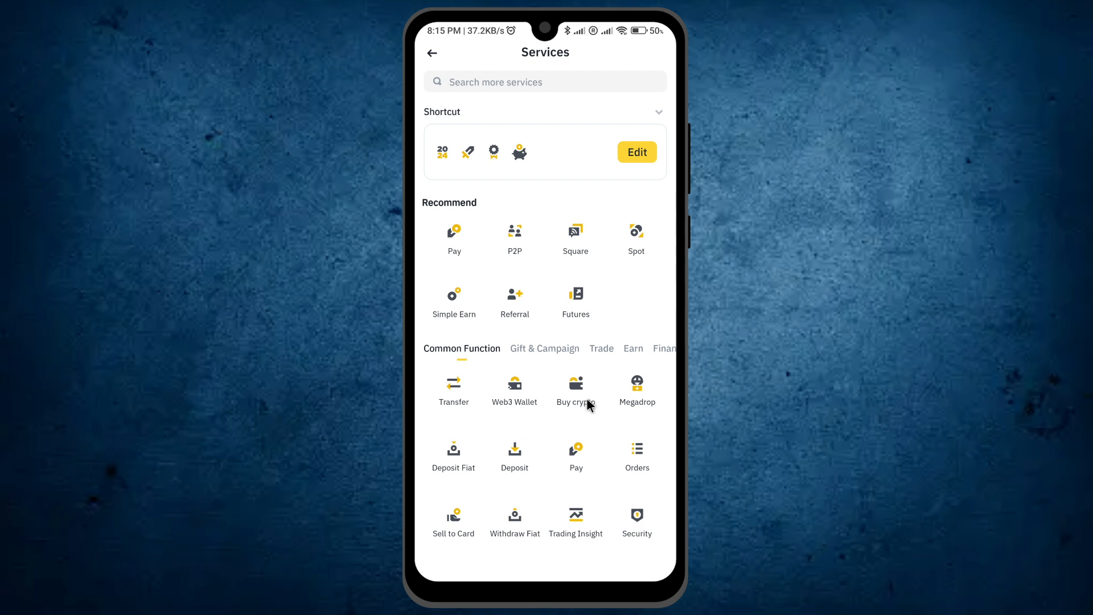
pyautogui.moveTo(580, 394)
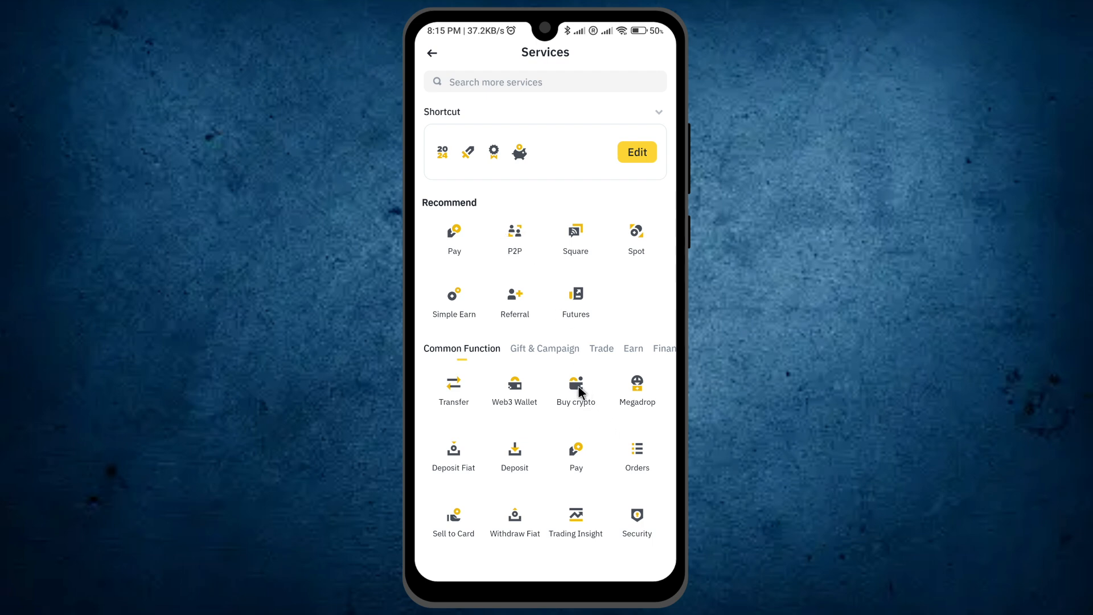
pyautogui.click(576, 391)
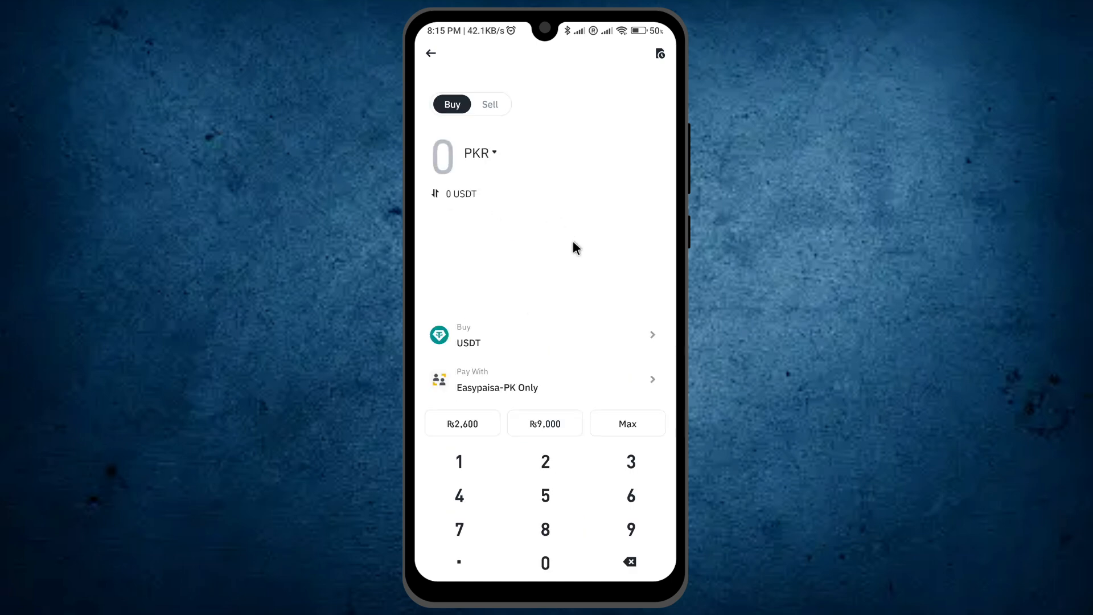
pyautogui.moveTo(652, 38)
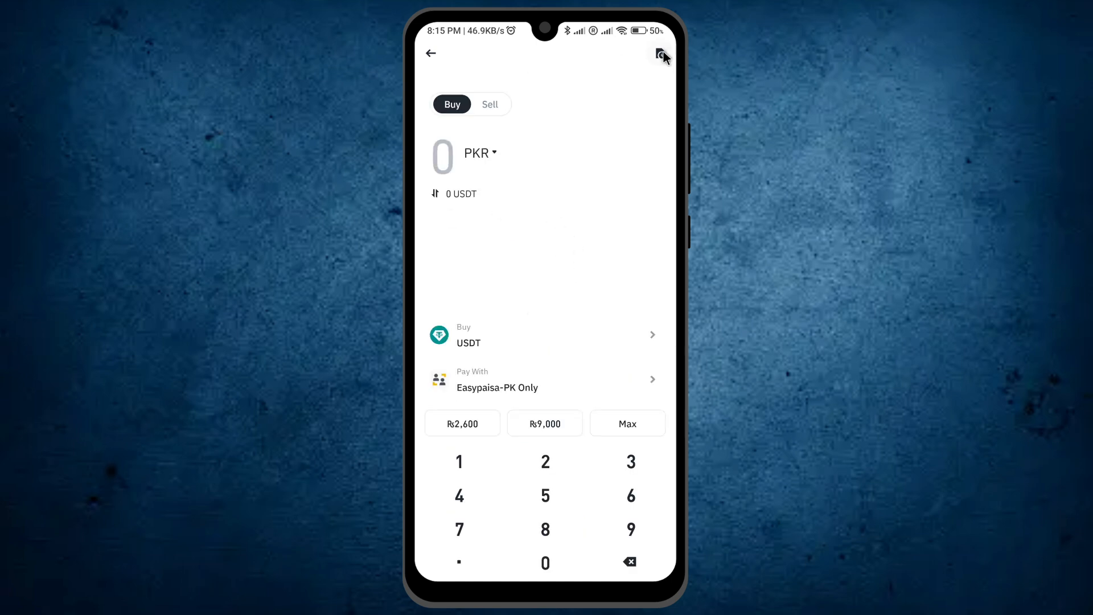
# - Show the Fiat History and switch to its Deposits records
pyautogui.click(661, 53)
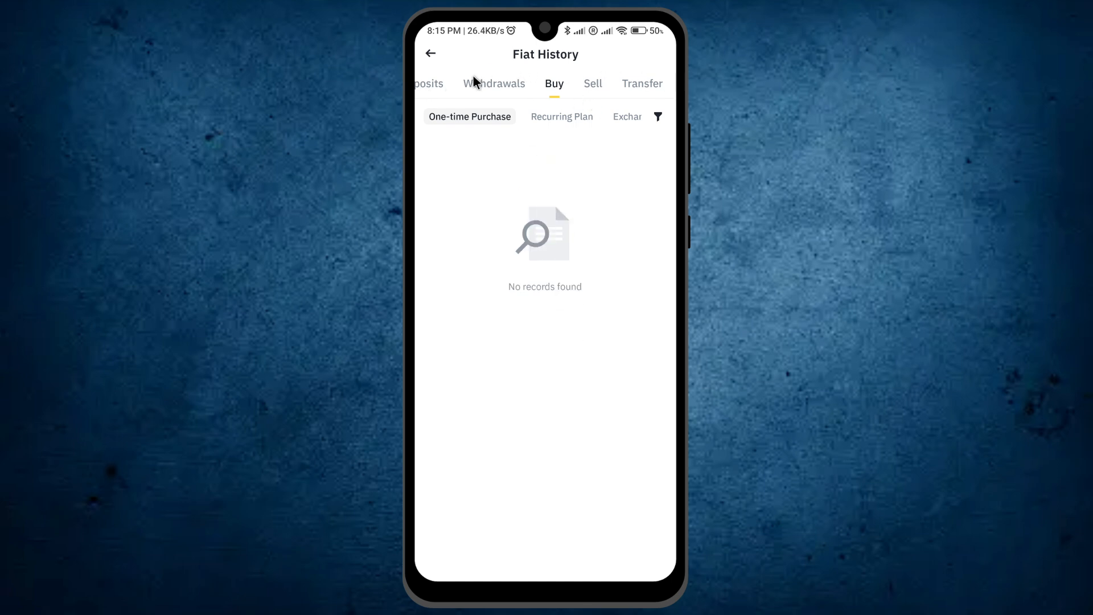
pyautogui.moveTo(432, 94)
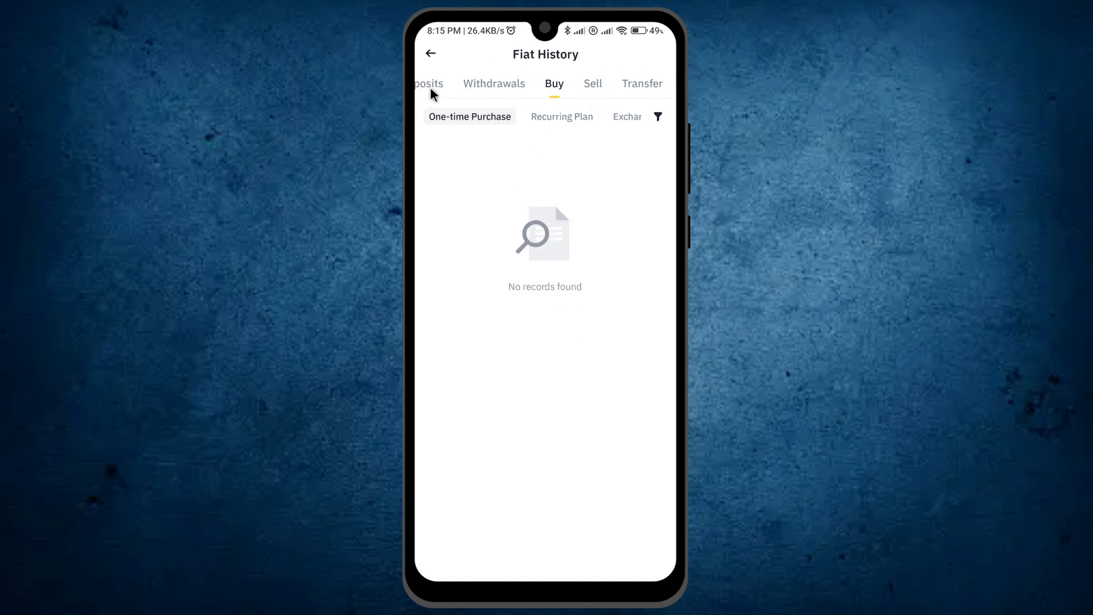
pyautogui.click(431, 83)
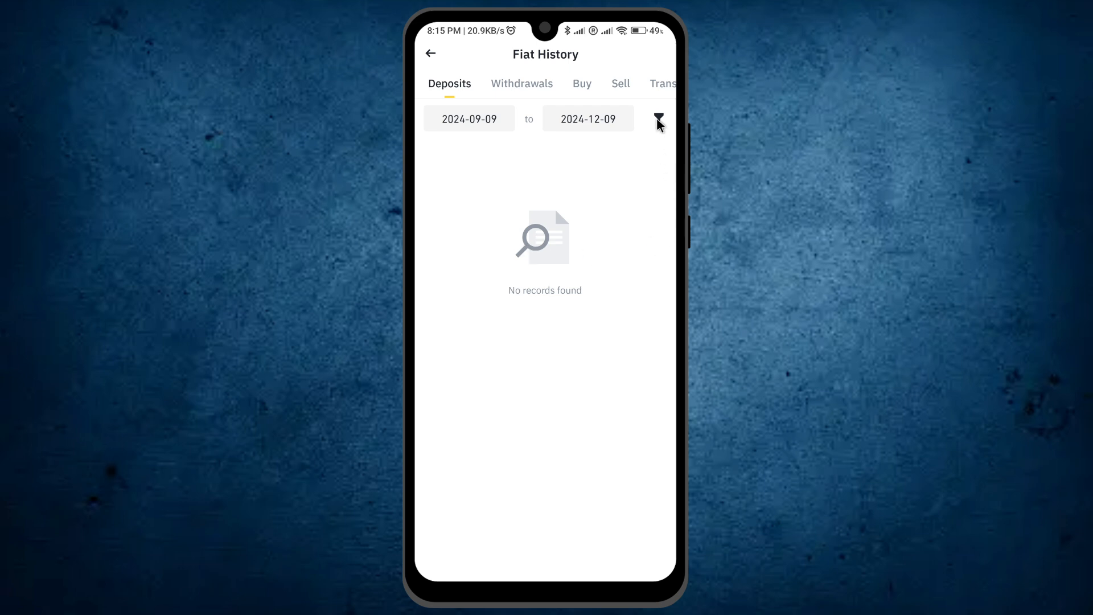
# - Confirm the deposits filter: all statuses, 2024-09-09 to 2024-12-09, all currencies
pyautogui.click(657, 119)
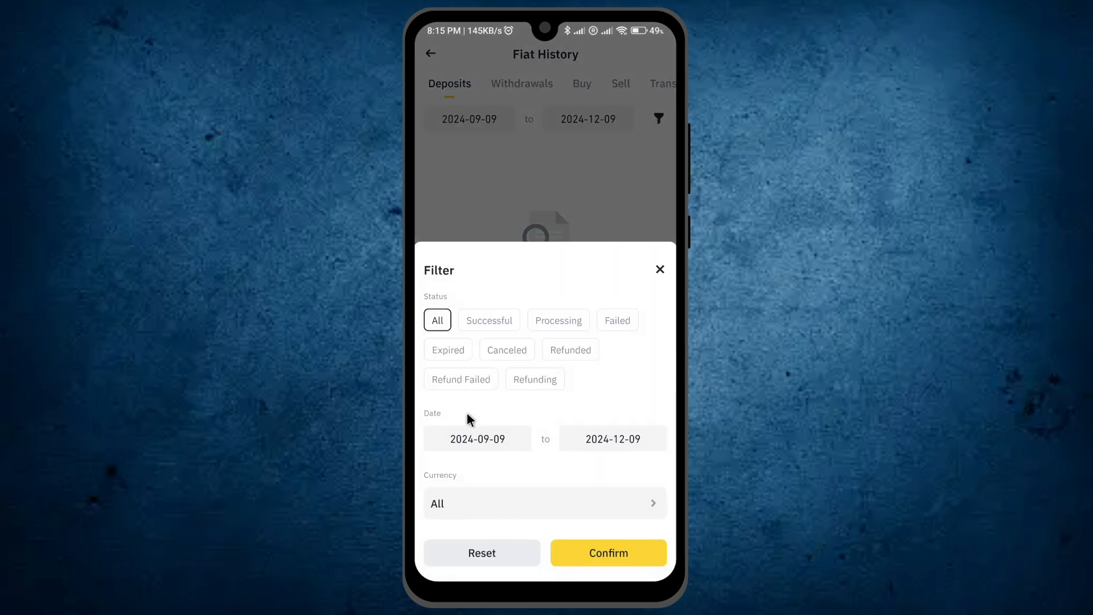
pyautogui.moveTo(516, 337)
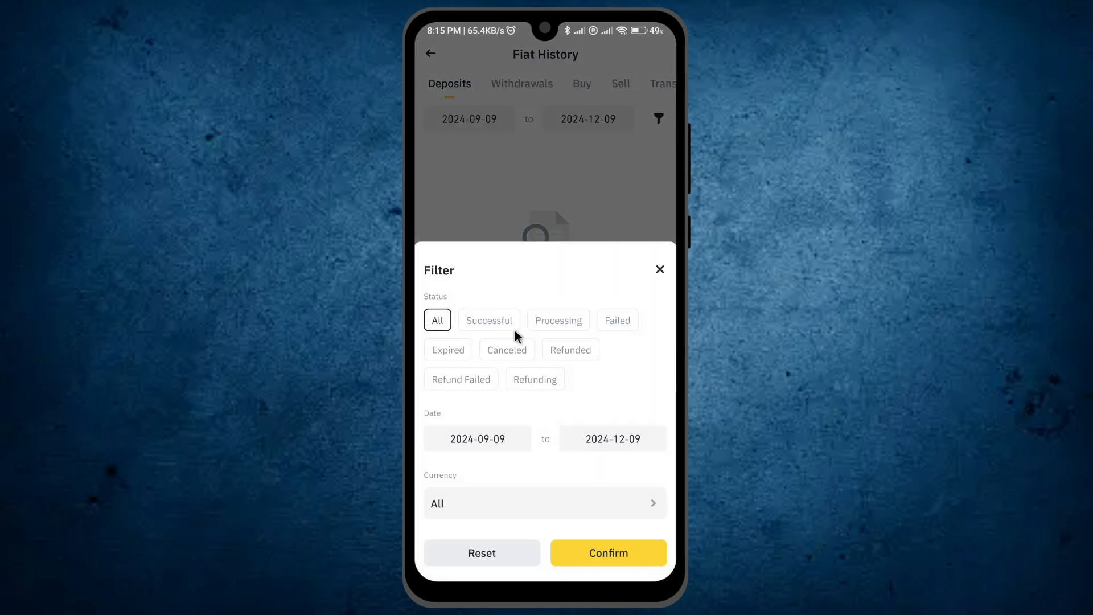
pyautogui.moveTo(555, 362)
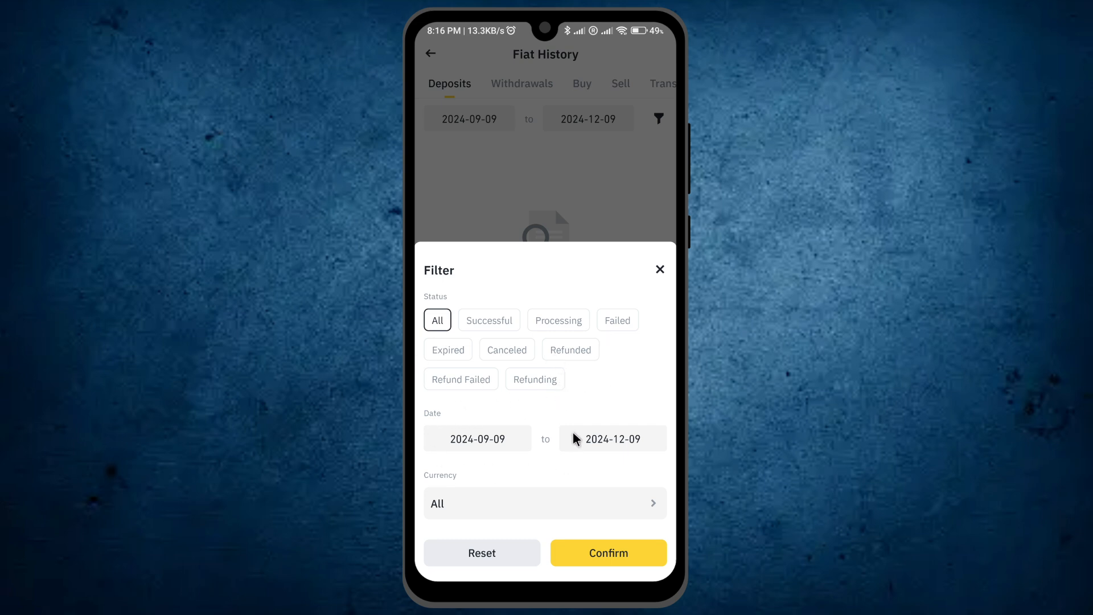
pyautogui.moveTo(477, 442)
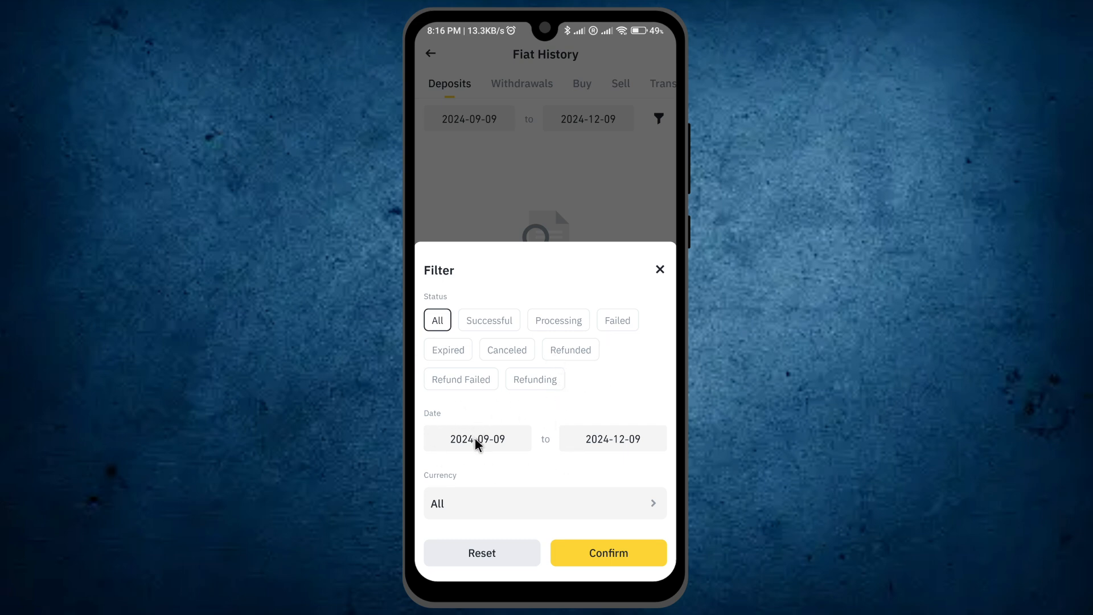
pyautogui.moveTo(485, 476)
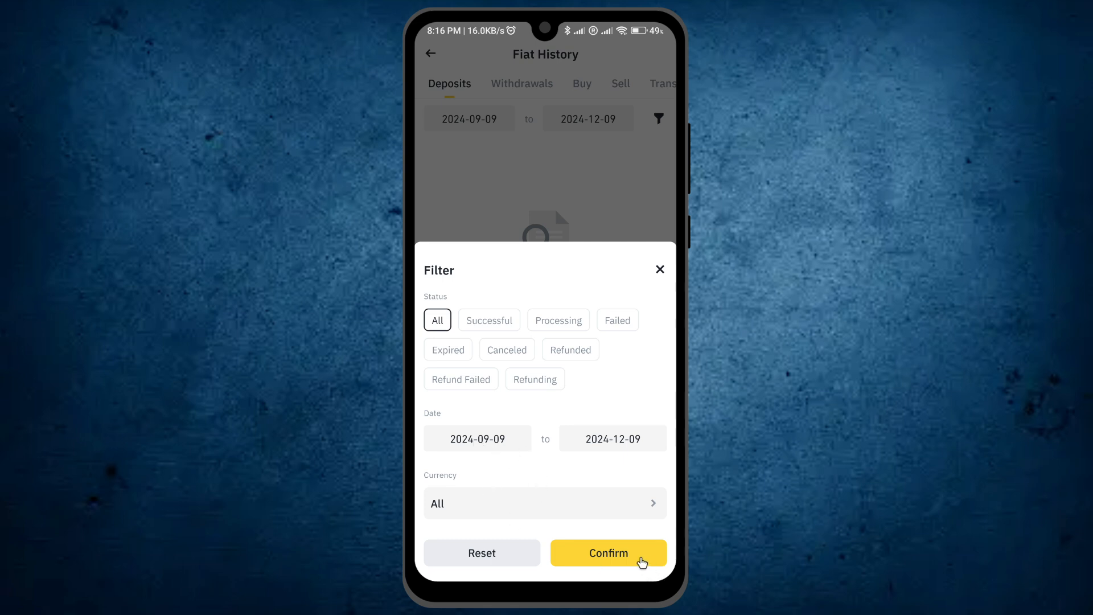
pyautogui.click(609, 554)
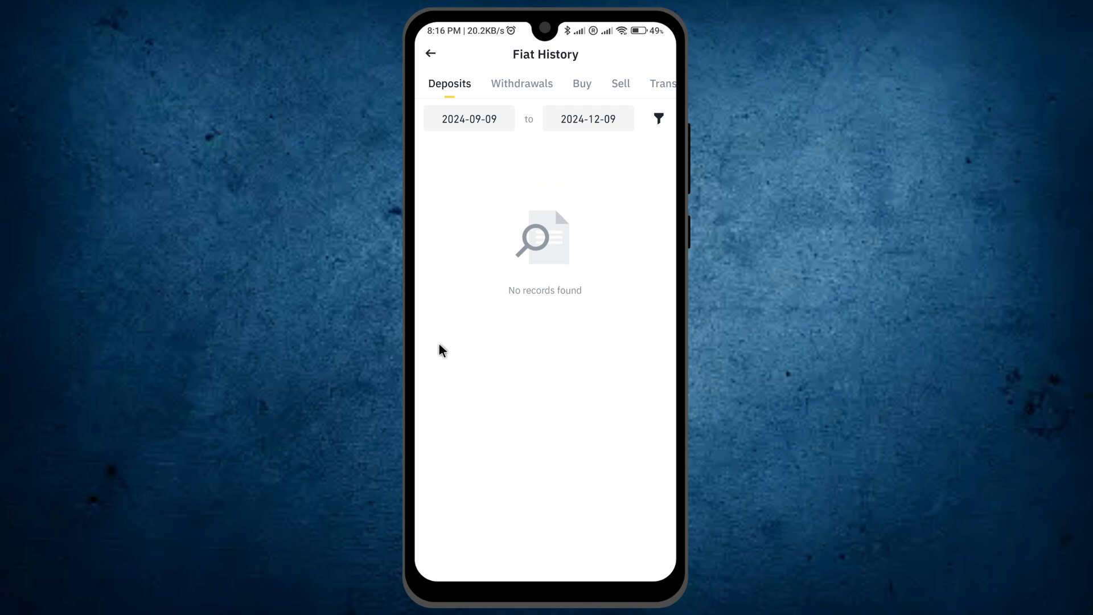
pyautogui.moveTo(446, 298)
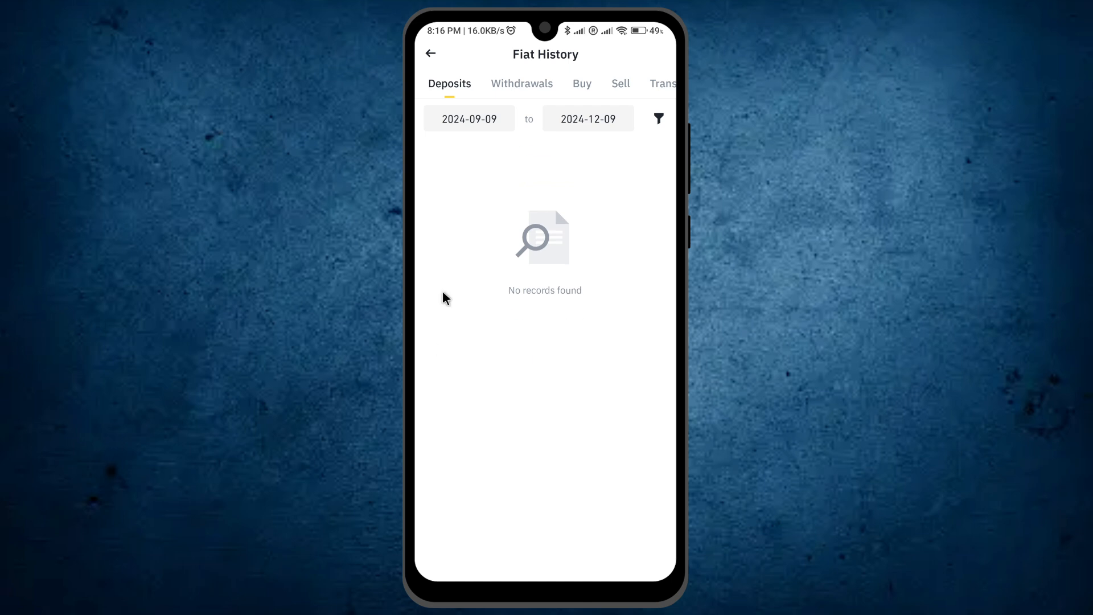